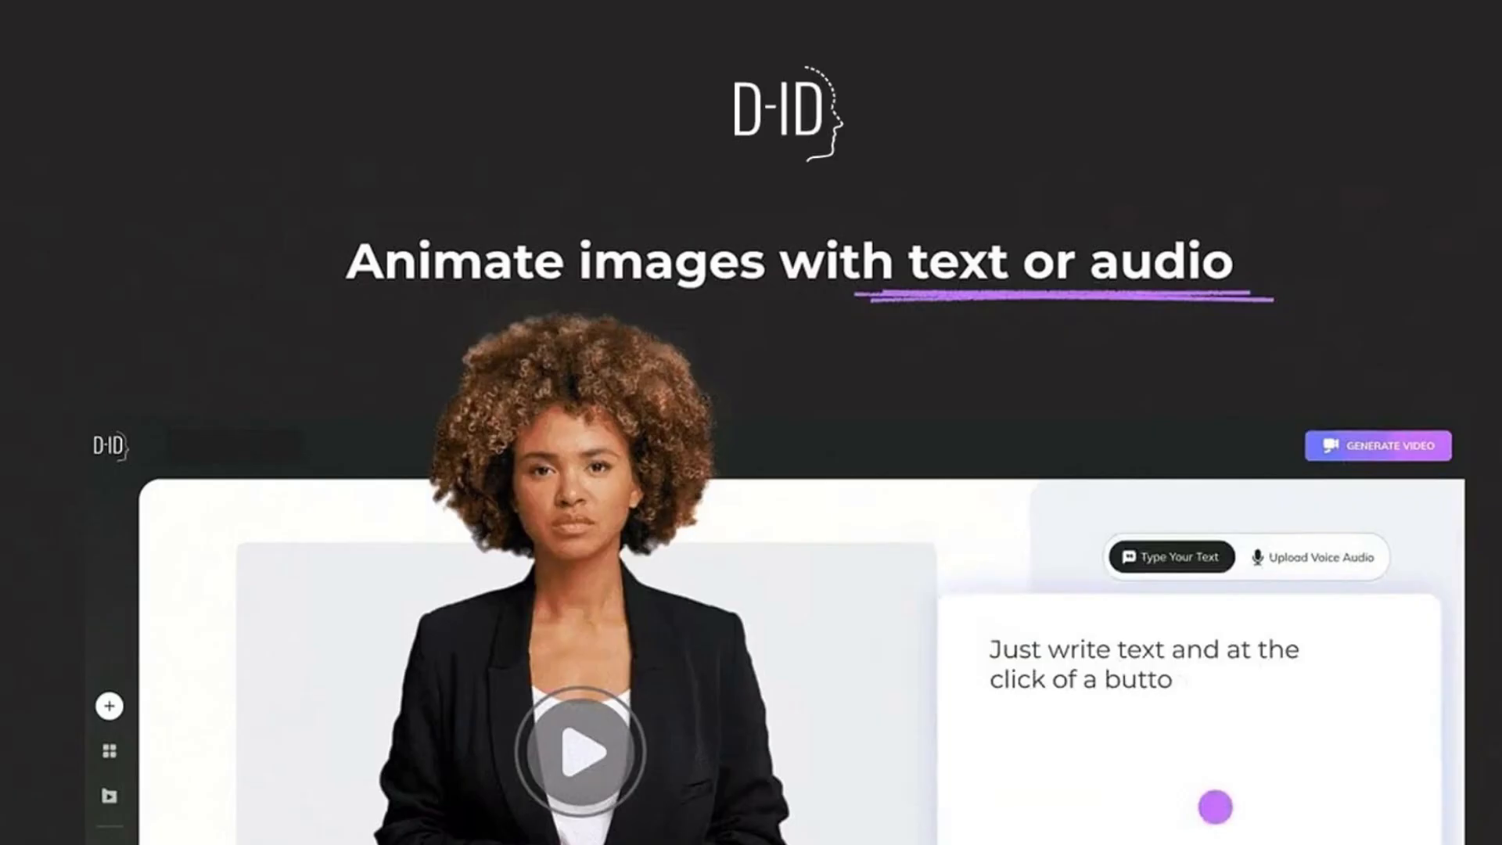
Navigate the browser to d-id.com to reach the D-ID home page
{"action": "type", "text": "d-id.com"}
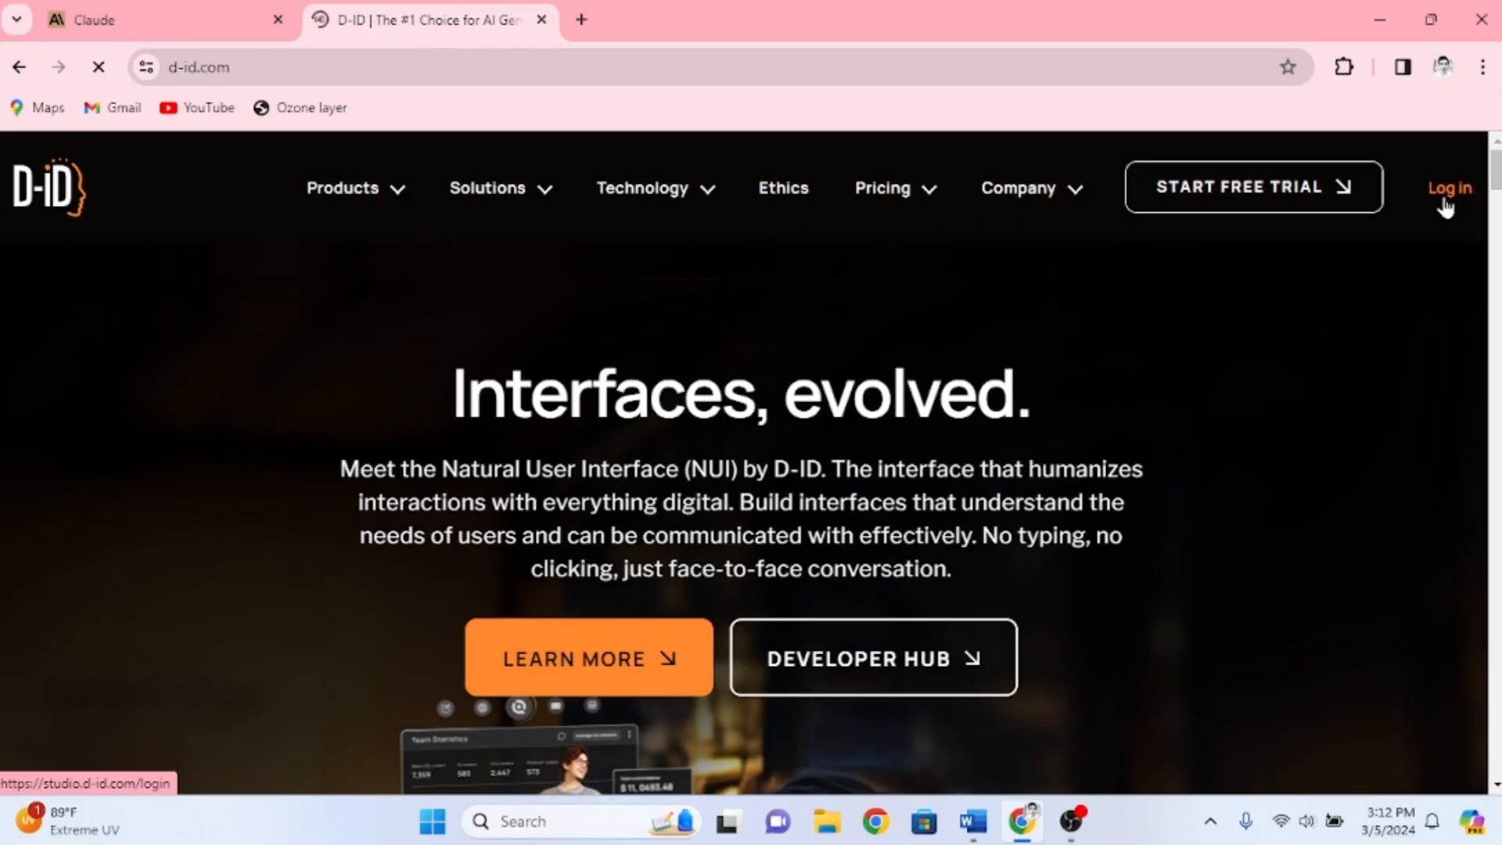
Sign in to D-ID Studio with Google and bring up the Billing pricing plans
{"action": "left_click", "coordinate": [1449, 188]}
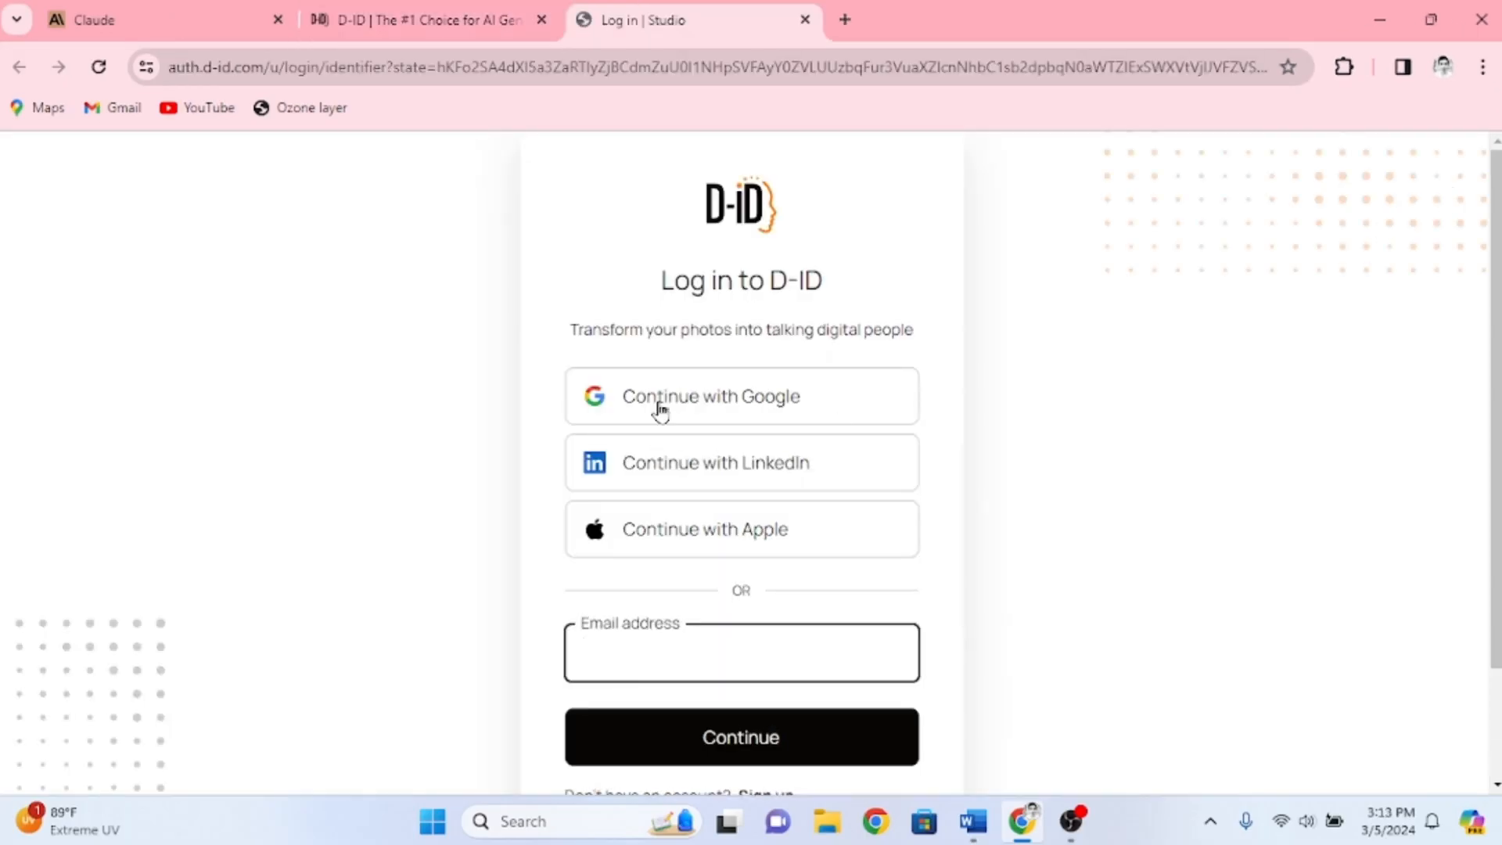
{"action": "left_click", "coordinate": [740, 396]}
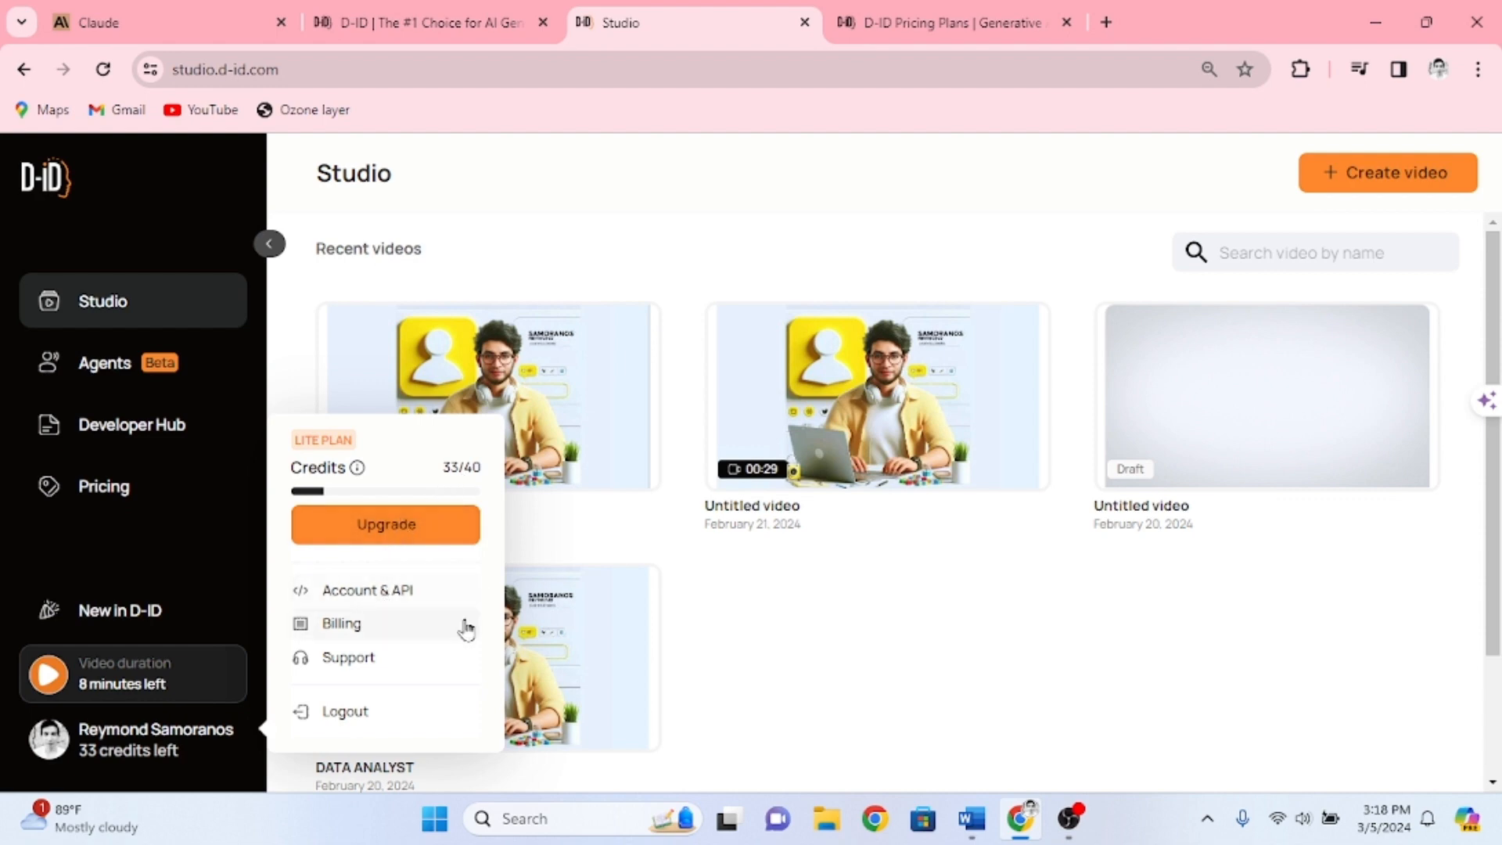
{"action": "left_click", "coordinate": [342, 624]}
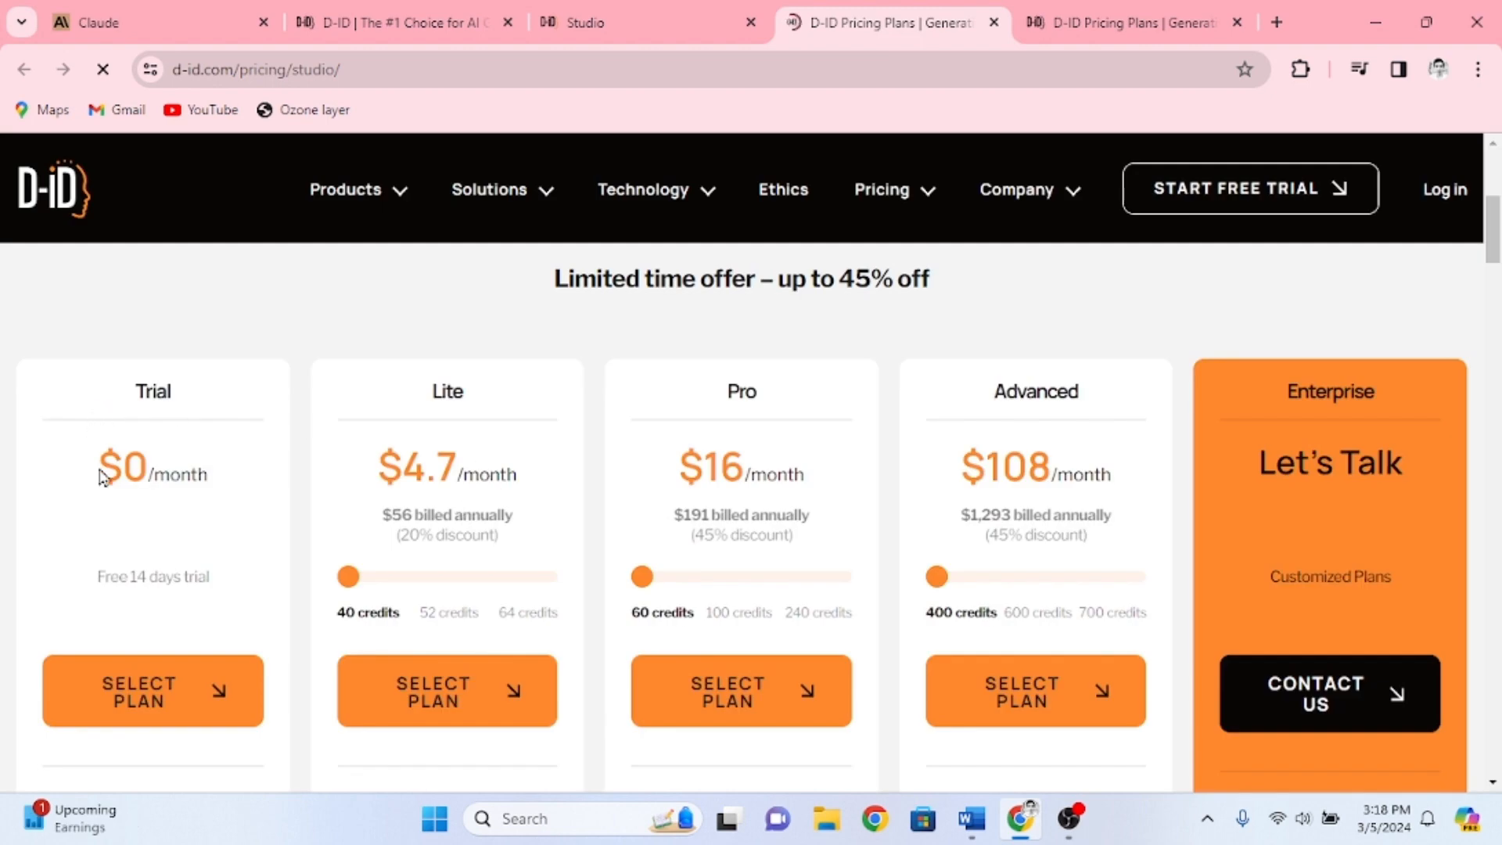
Review the Trial, Lite, Pro, Advanced and Enterprise plan details, then return to the Studio dashboard
{"action": "scroll", "scroll_direction": "down", "scroll_amount": 3}
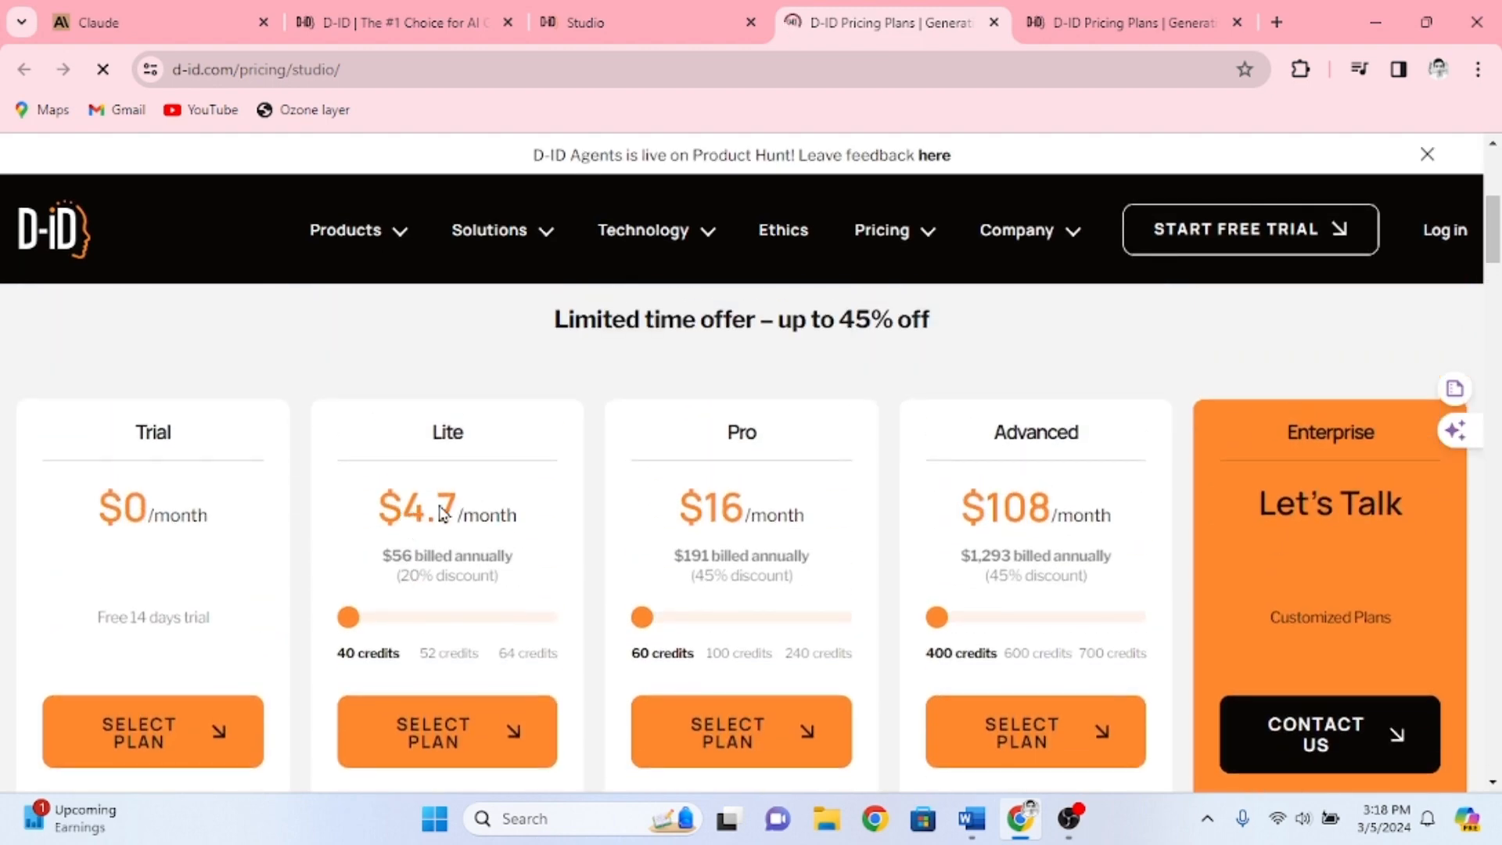
{"action": "scroll", "scroll_direction": "down", "scroll_amount": 3}
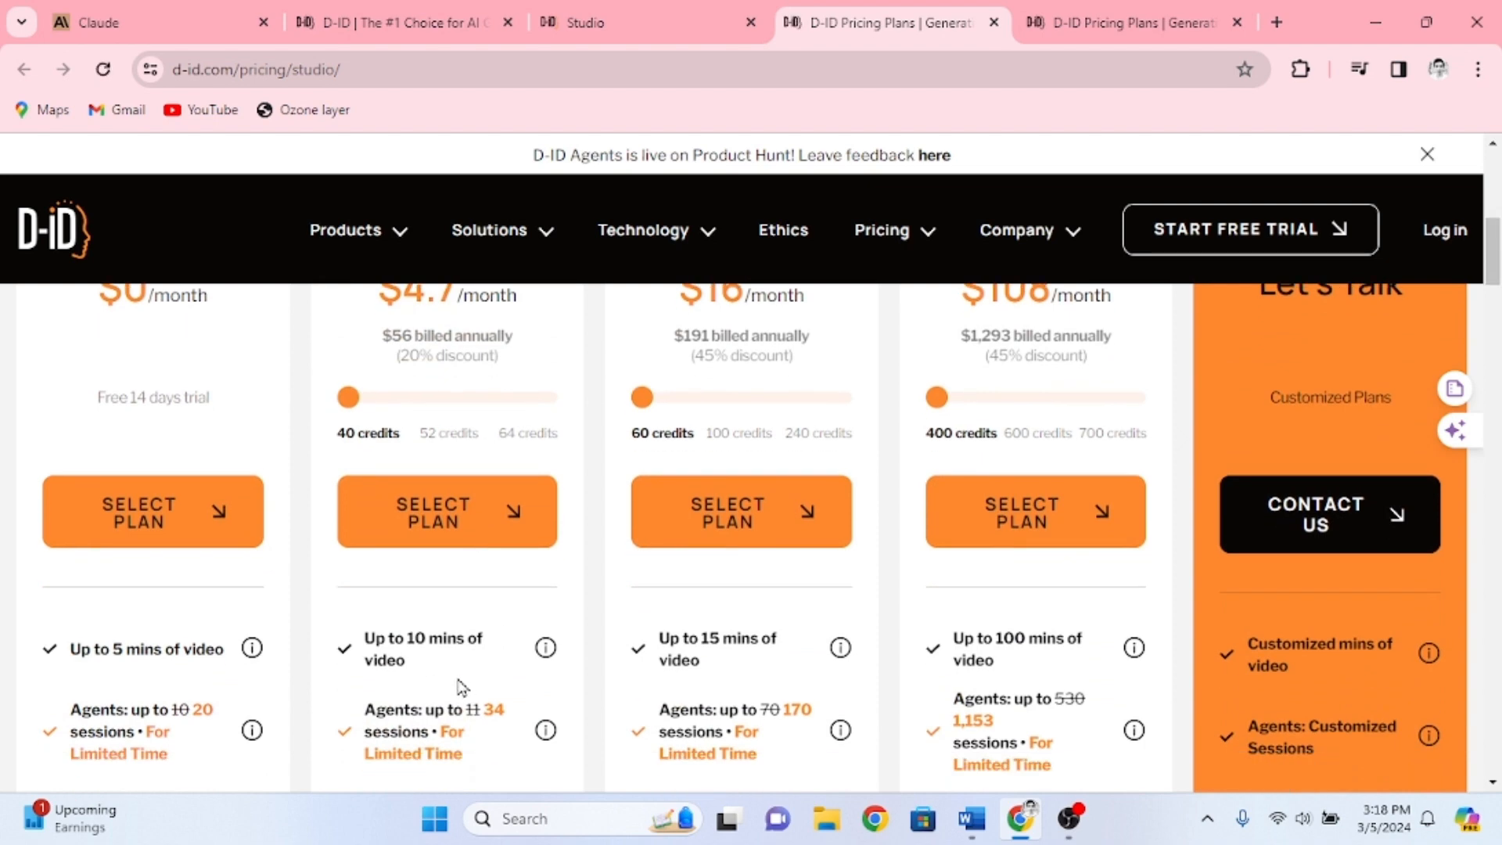
{"action": "scroll", "scroll_direction": "up", "scroll_amount": 3}
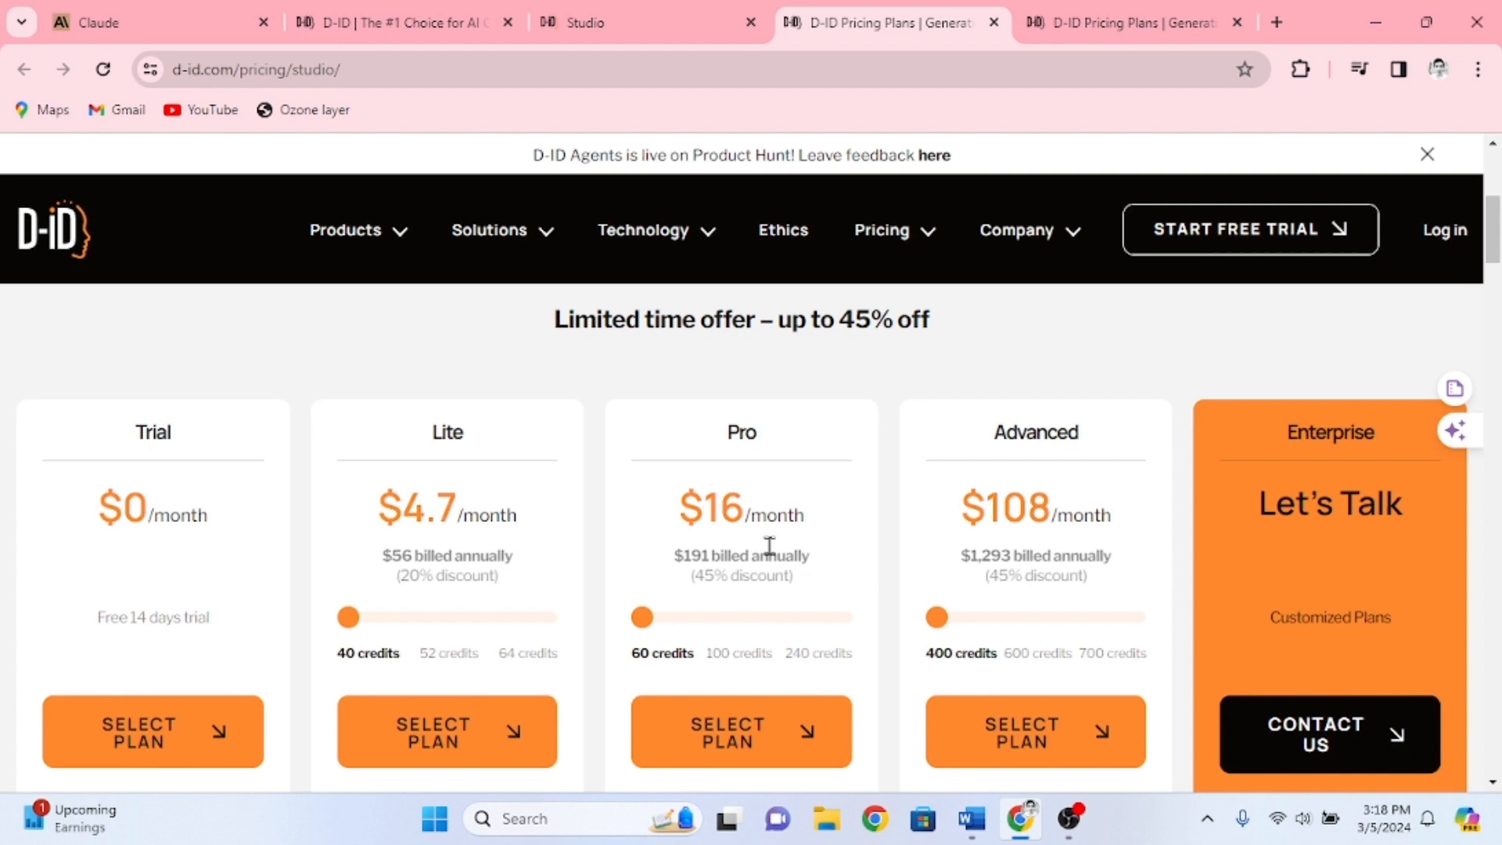
{"action": "mouse_move", "coordinate": [514, 597]}
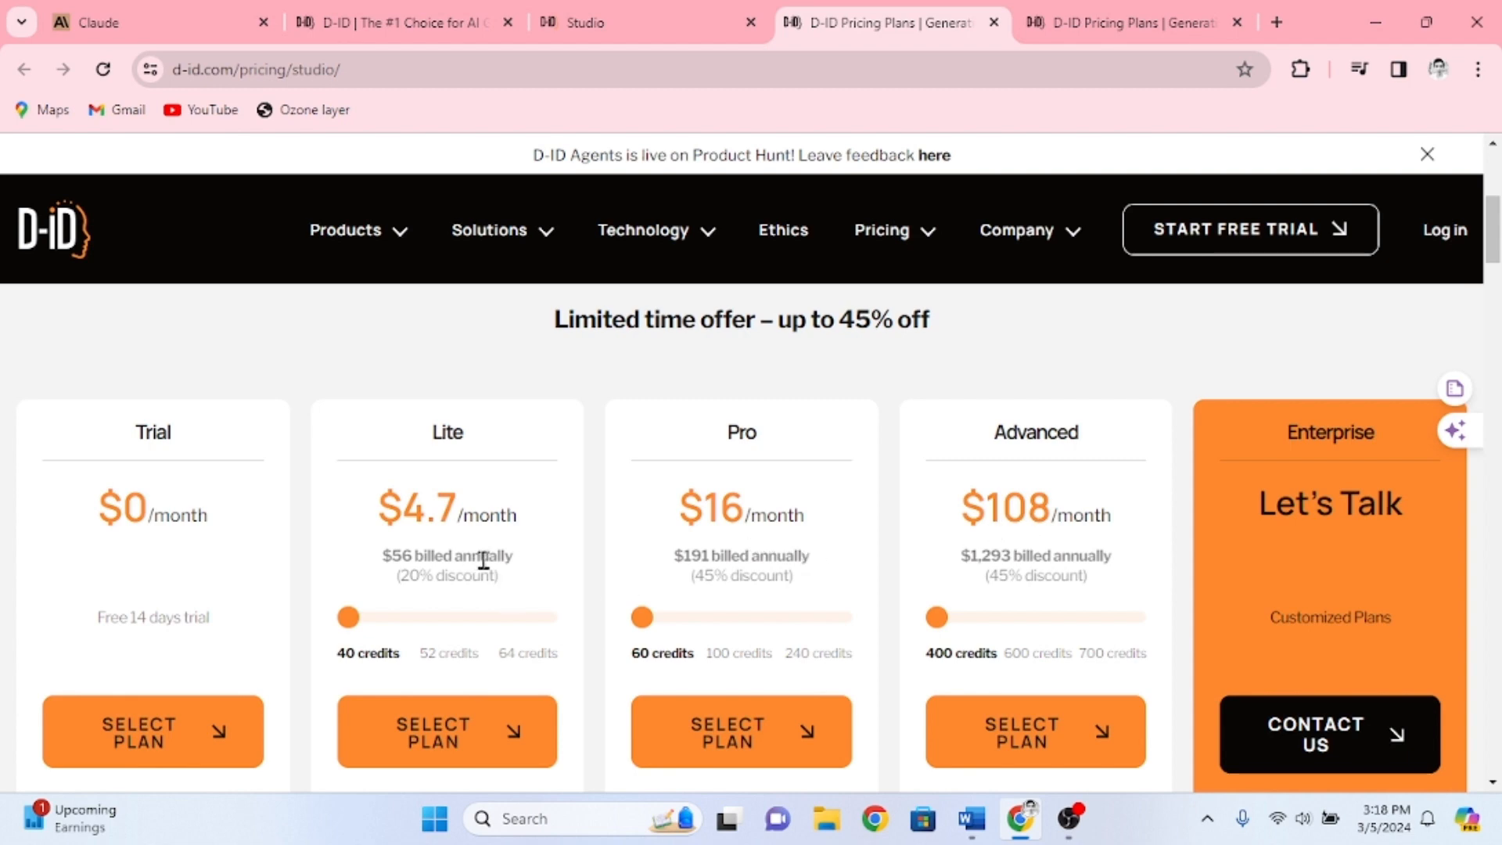
{"action": "left_click", "coordinate": [648, 22]}
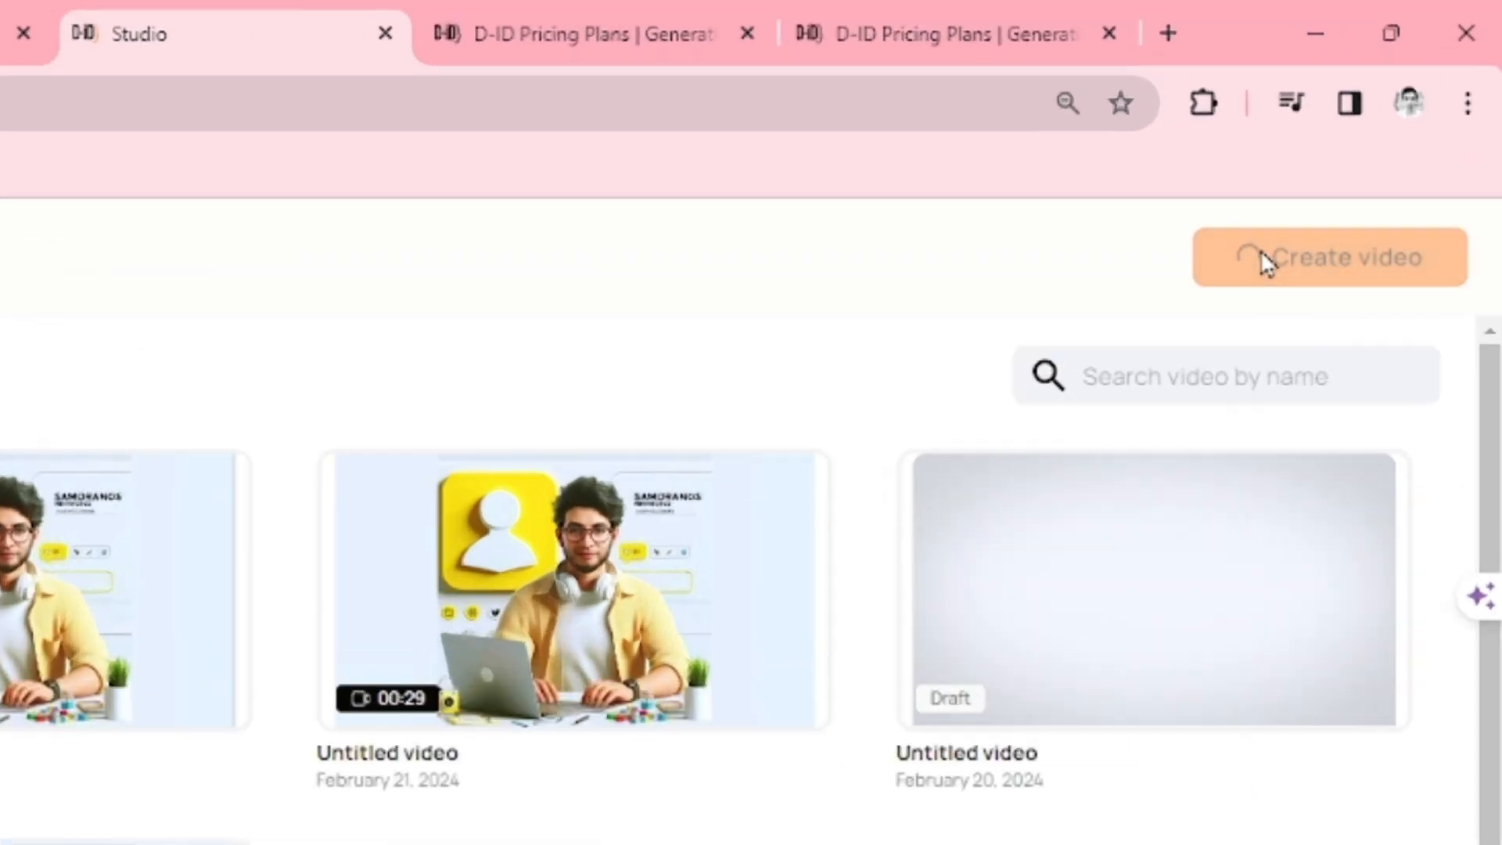
Start a new Studio video to hold the talking-avatar introduction script
{"action": "left_click", "coordinate": [1327, 256]}
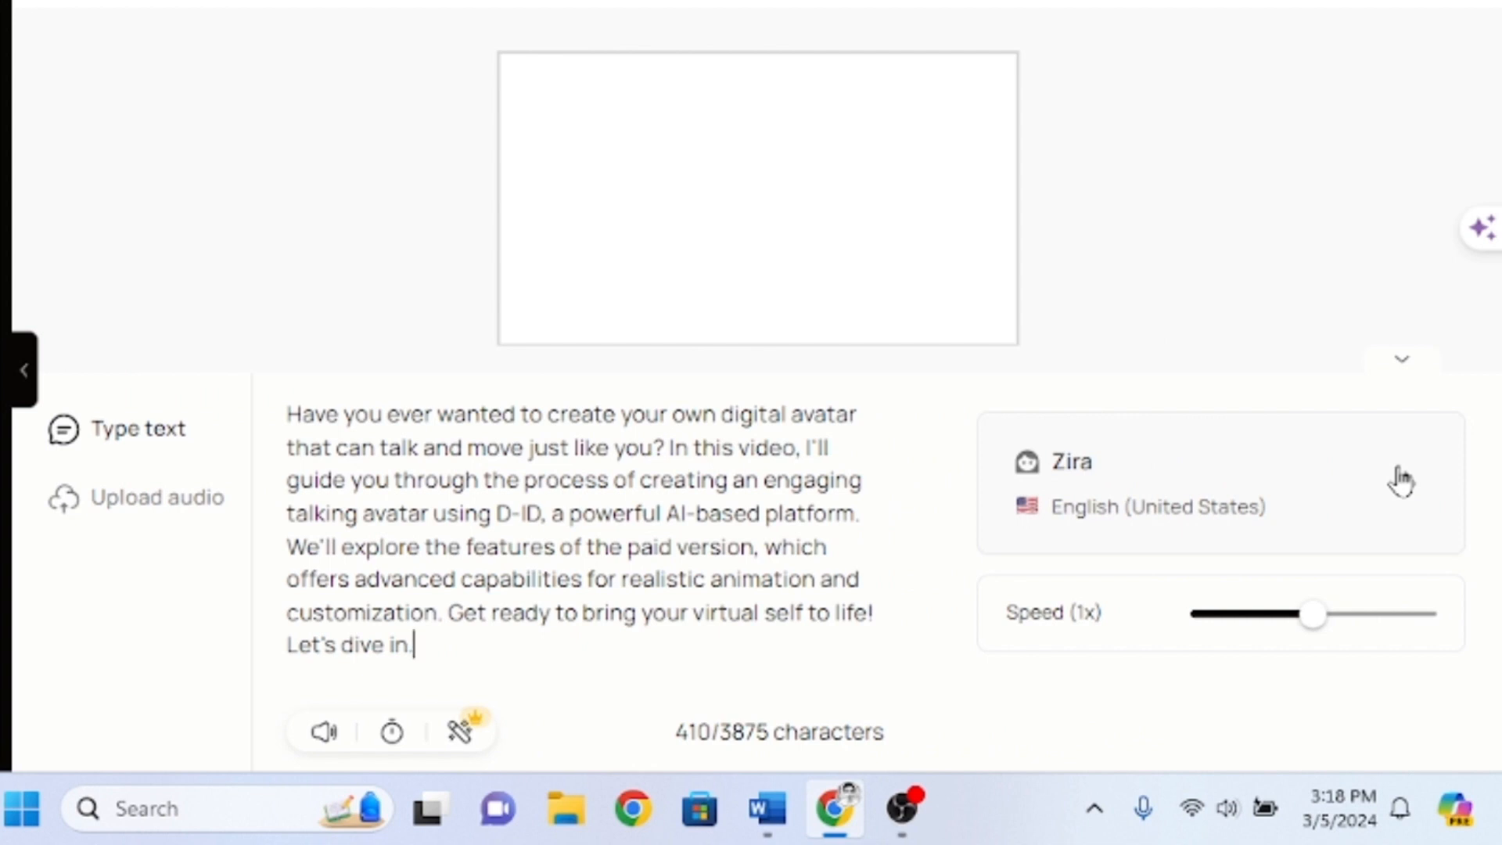
Browse the Voices library toward Andrew's US English narration voice
{"action": "left_click", "coordinate": [1220, 483]}
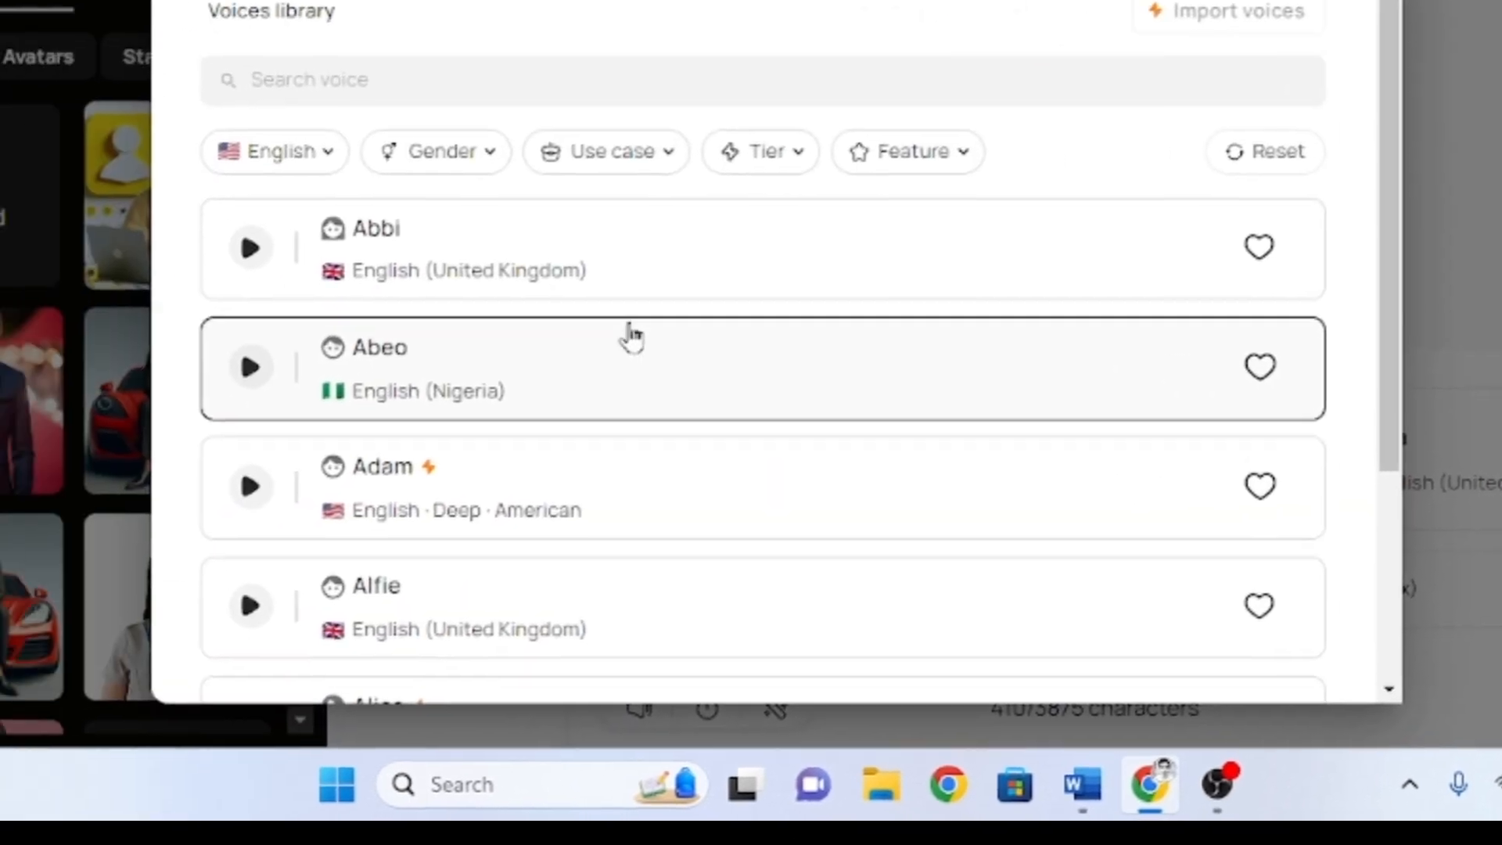
{"action": "scroll", "scroll_direction": "down", "scroll_amount": 3}
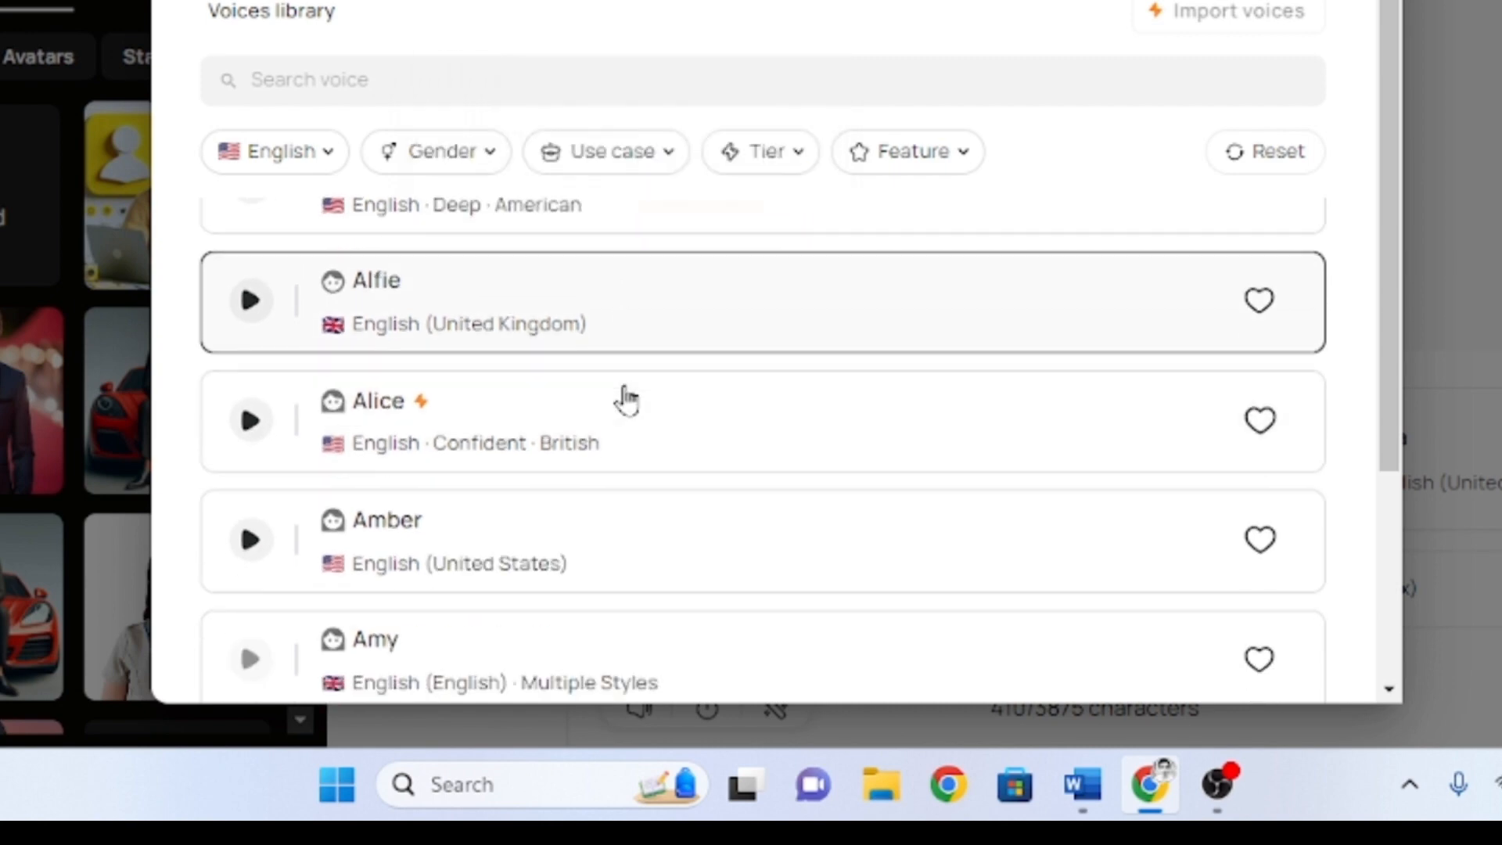
{"action": "scroll", "scroll_direction": "down", "scroll_amount": 3}
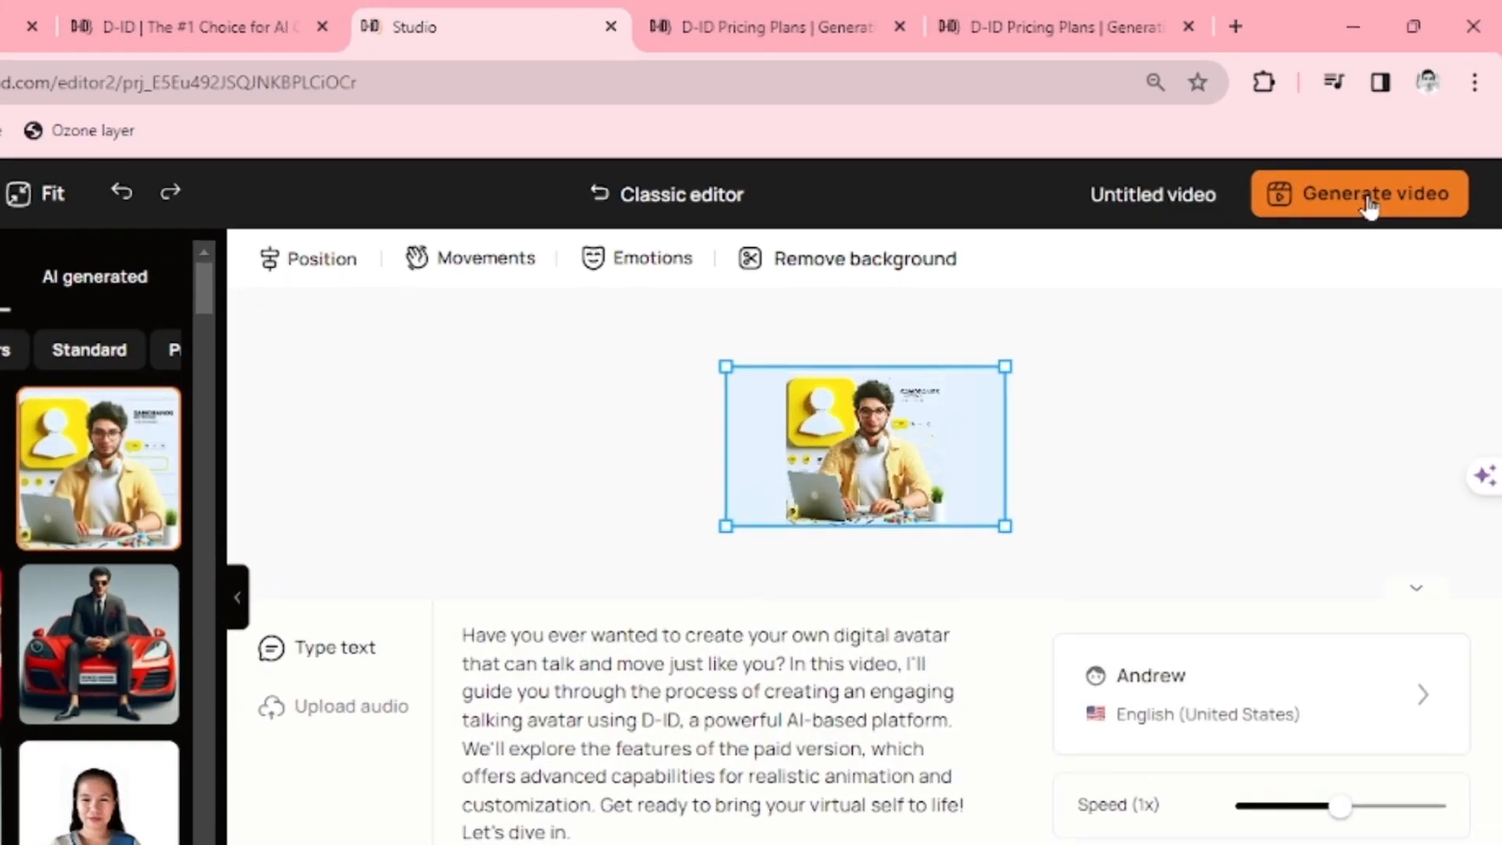
Generate the video as 'talking avatar' and open its options menu in recent videos
{"action": "left_click", "coordinate": [1358, 194]}
{"action": "type", "text": "talking avatar"}
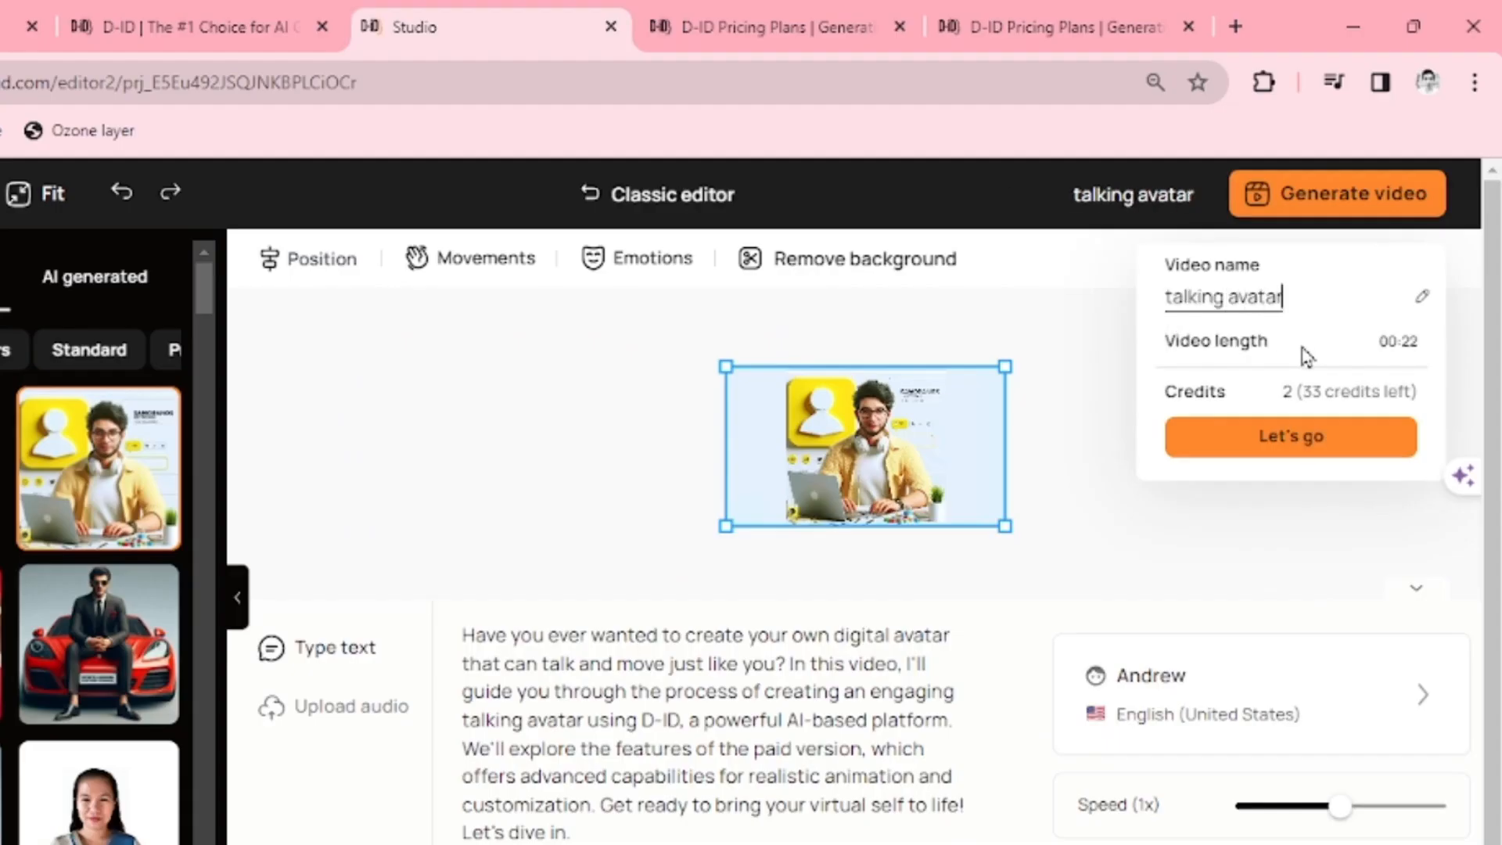
{"action": "left_click", "coordinate": [1290, 436]}
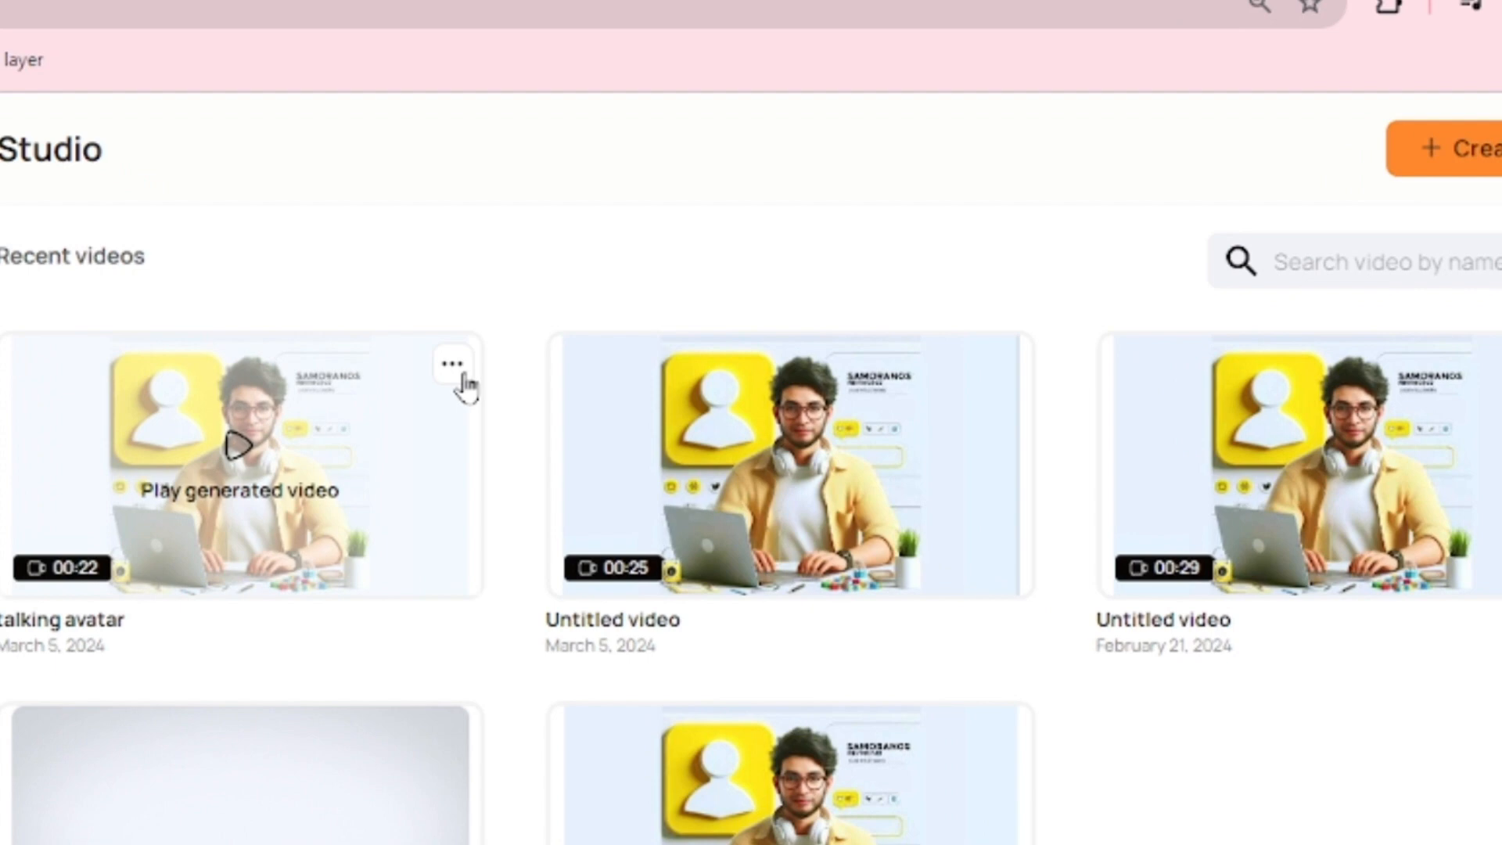
{"action": "left_click", "coordinate": [450, 362]}
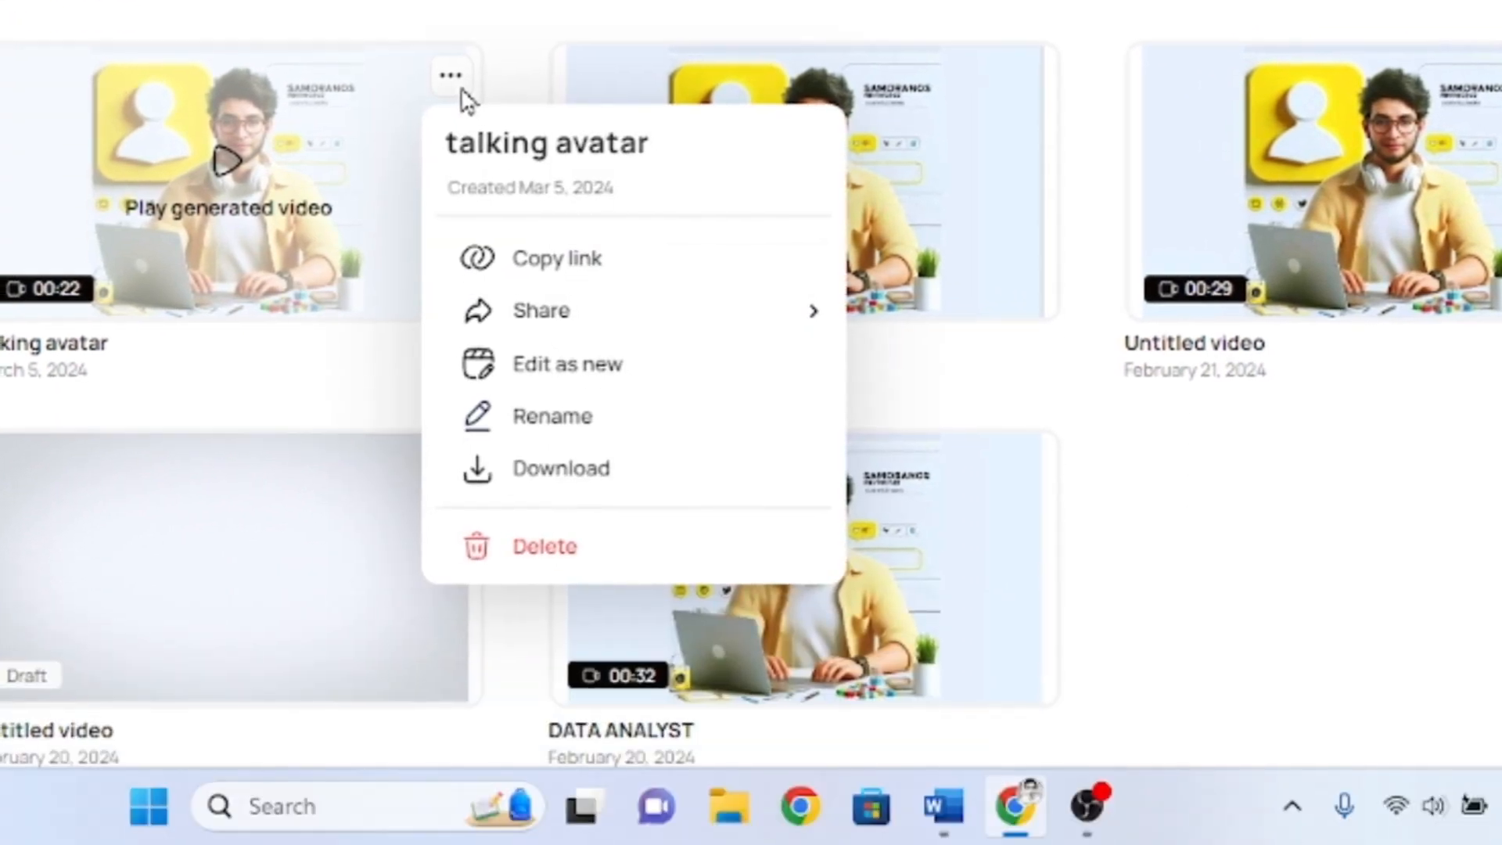